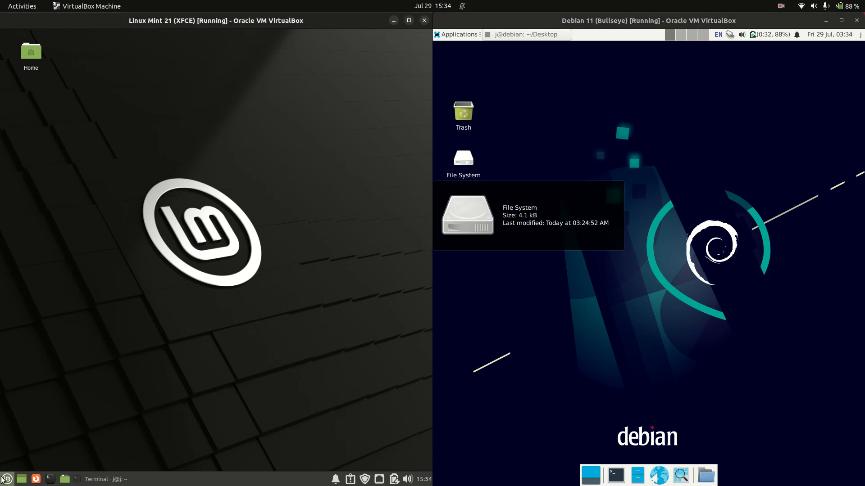
Step: Browse Mint's whisker menu and Debian's Accessories category, searching 'fire' in the Mint menu
click(6, 478)
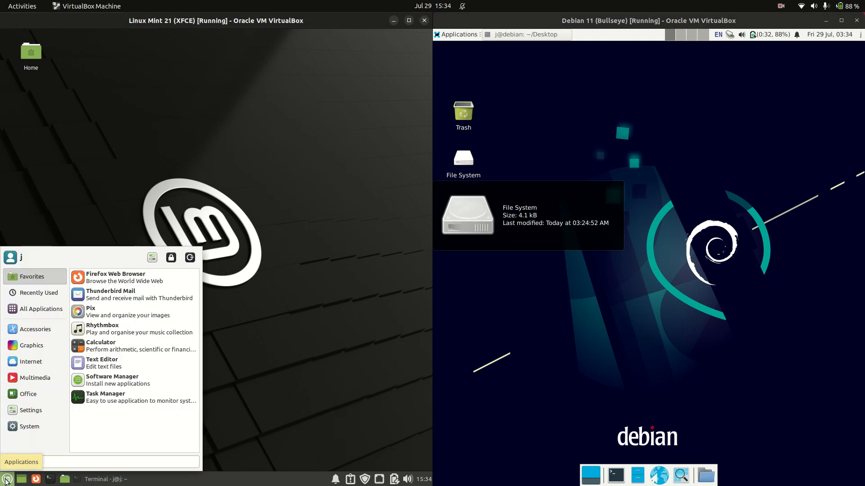
click(458, 34)
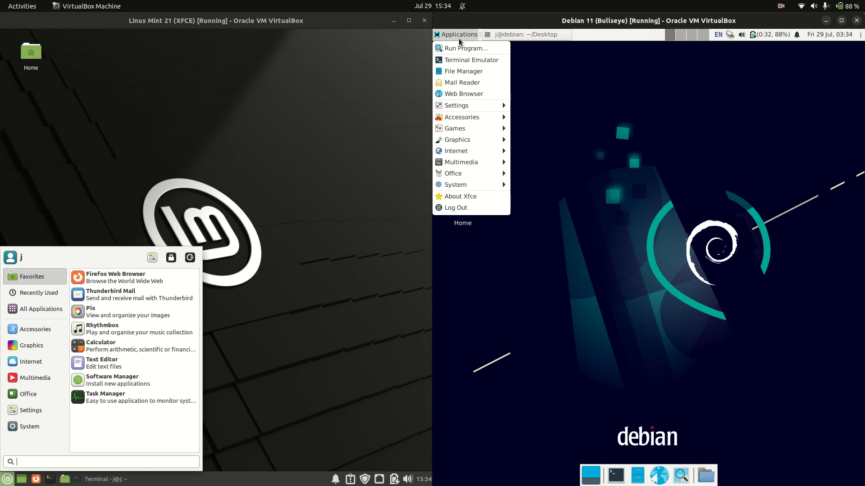
mouse_move(459, 40)
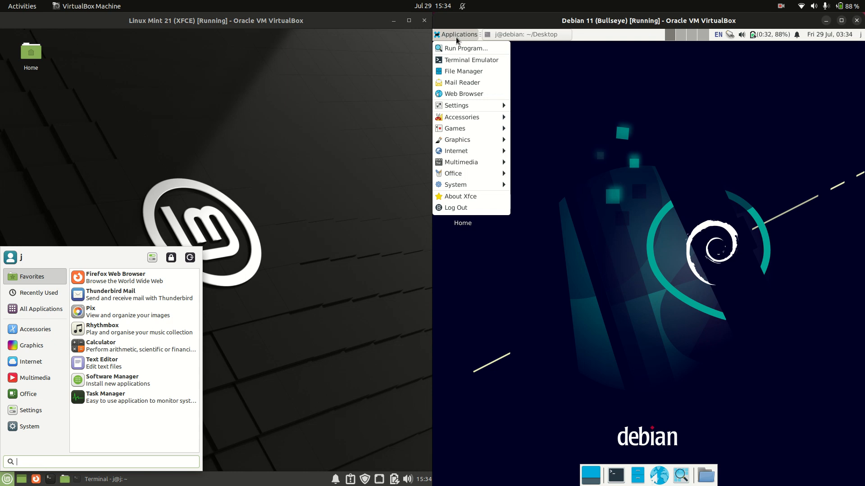
click(460, 117)
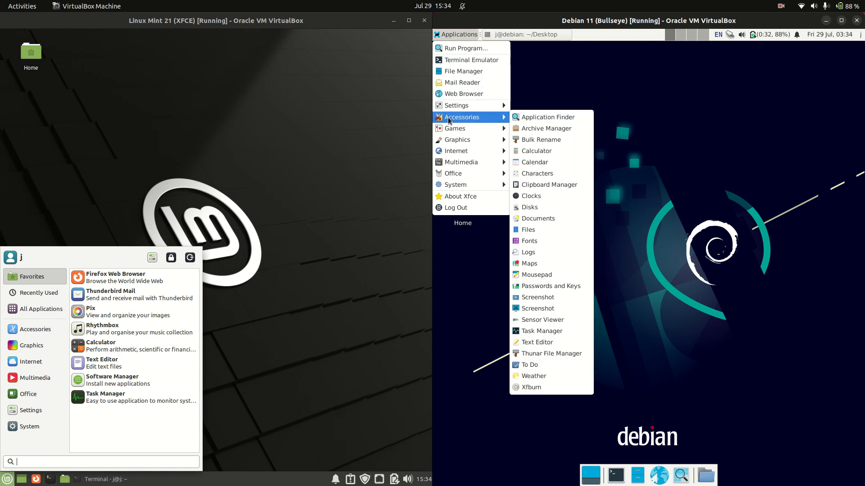
mouse_move(466, 39)
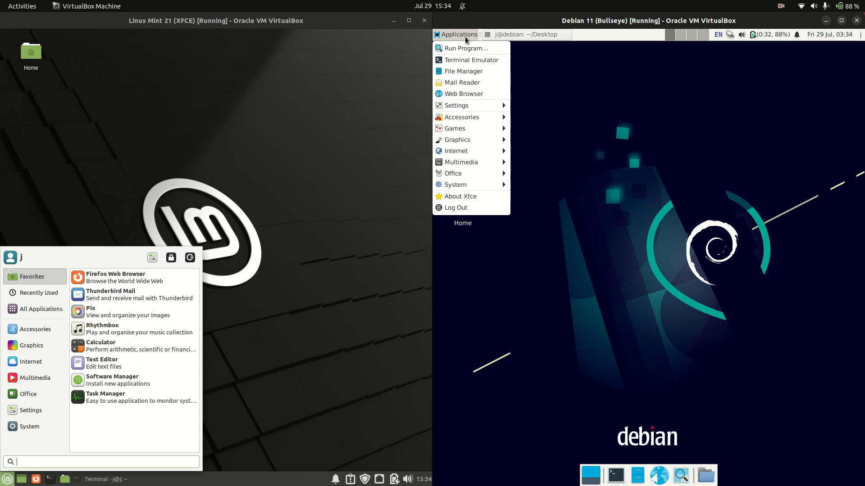
mouse_move(455, 105)
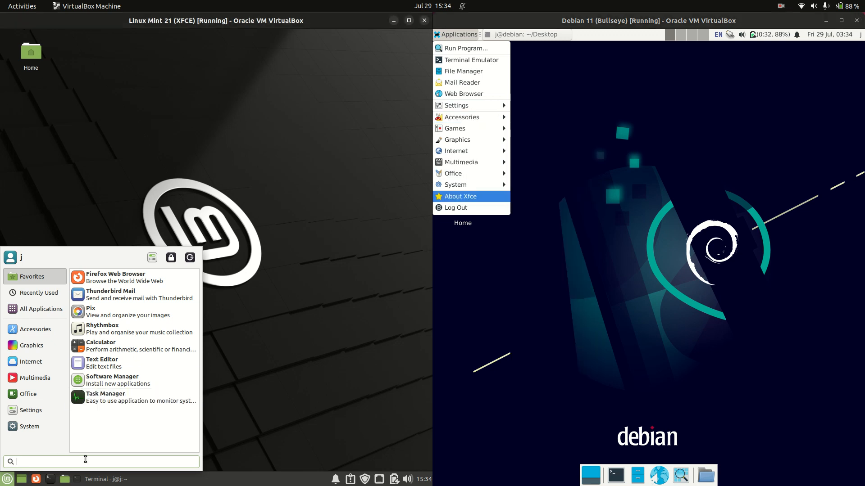
text(fire)
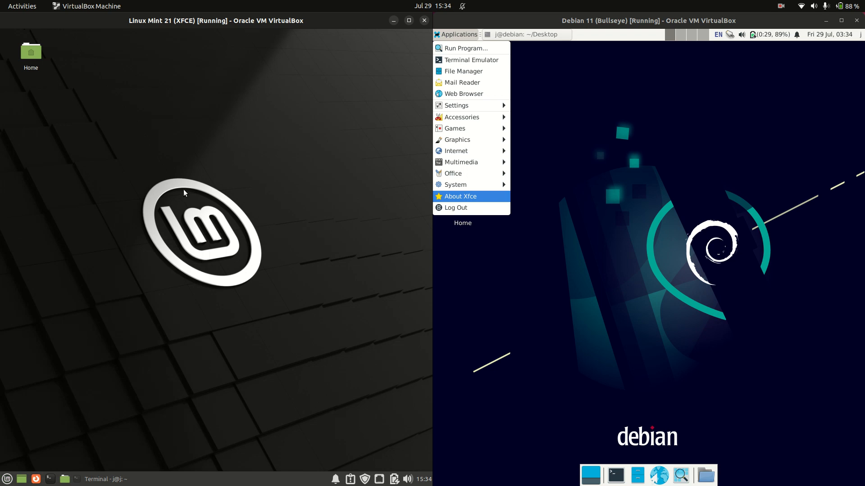
Step: View the desktop context menus and close Debian's 'Failed to execute default Terminal Emulator' error
right_click(185, 190)
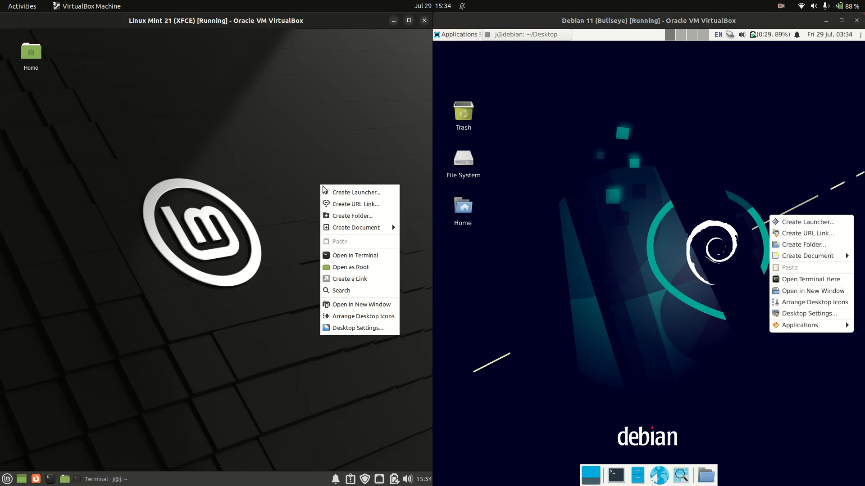
mouse_move(351, 215)
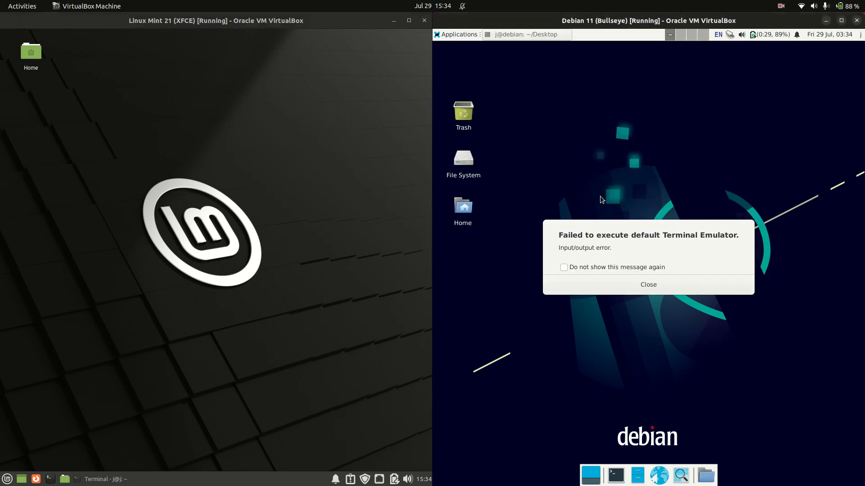
click(647, 283)
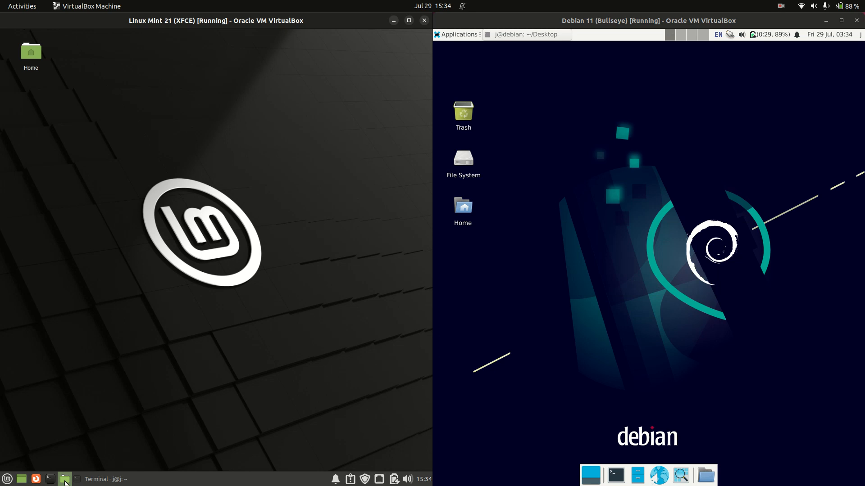
Step: Show Thunar's About dialogs on both guests: 4.16.10 on Mint, 4.16.8 on Debian
click(457, 34)
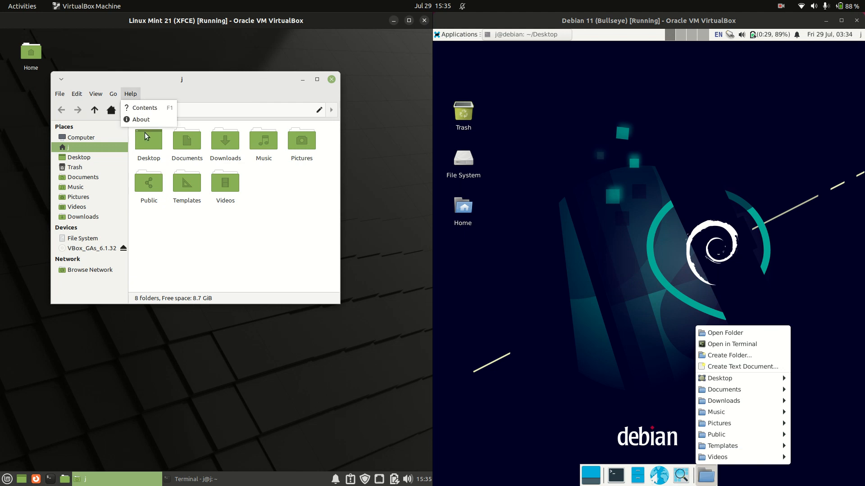
click(141, 119)
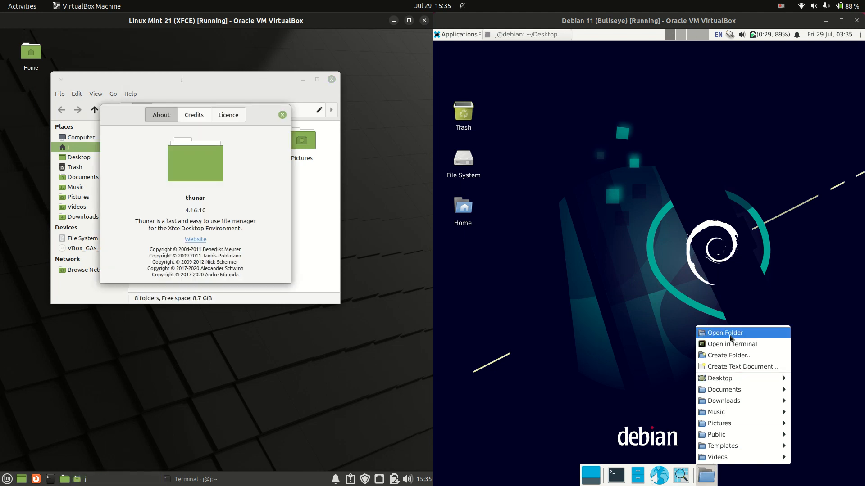
click(724, 332)
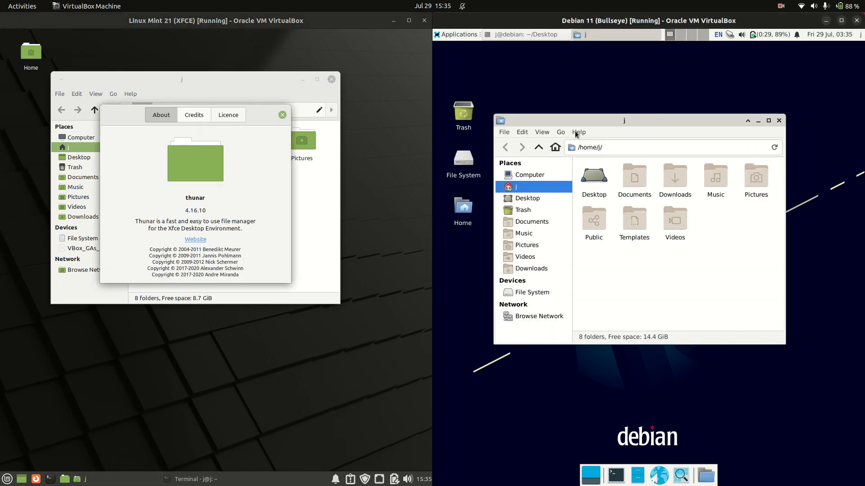
click(578, 132)
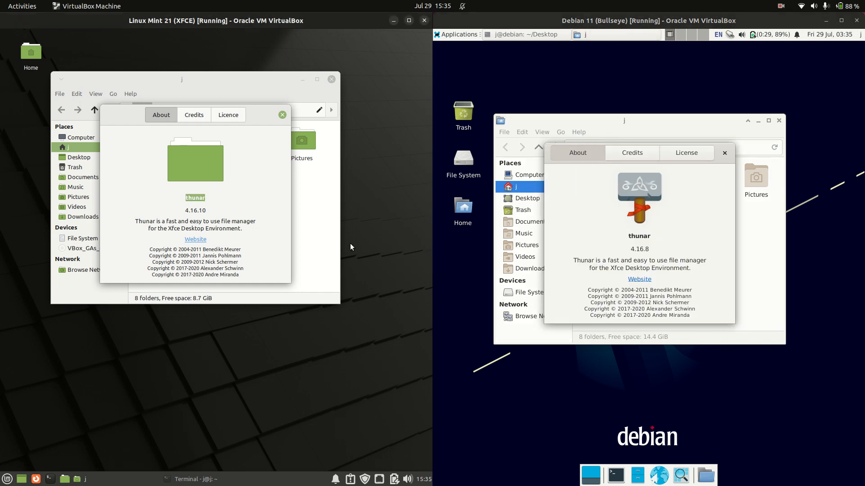
Step: Close both About dialogs and Mint's Thunar window, keeping Debian's home folder open
click(724, 153)
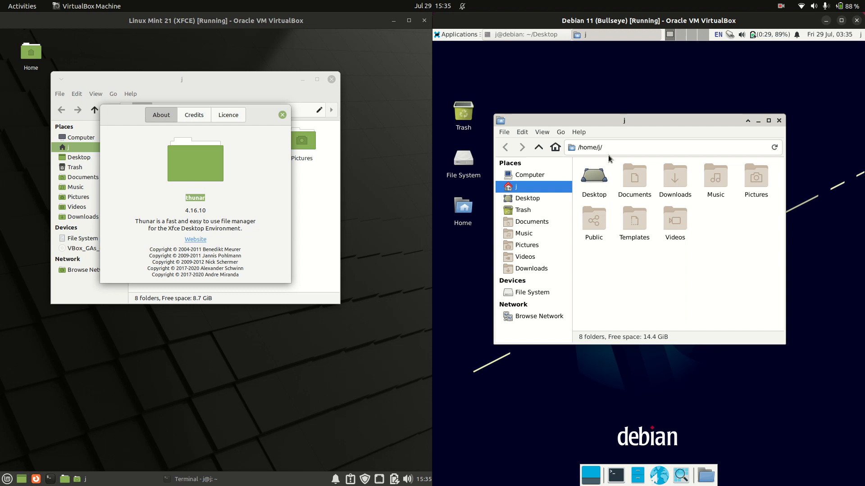
click(281, 115)
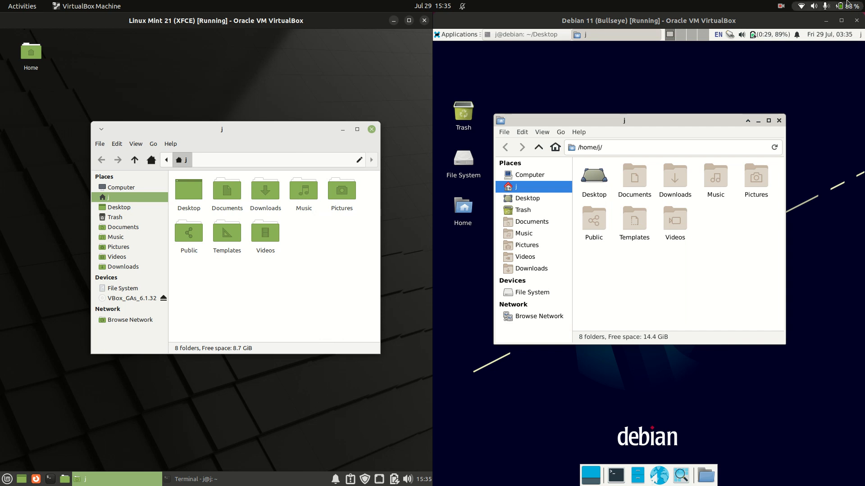
mouse_move(728, 69)
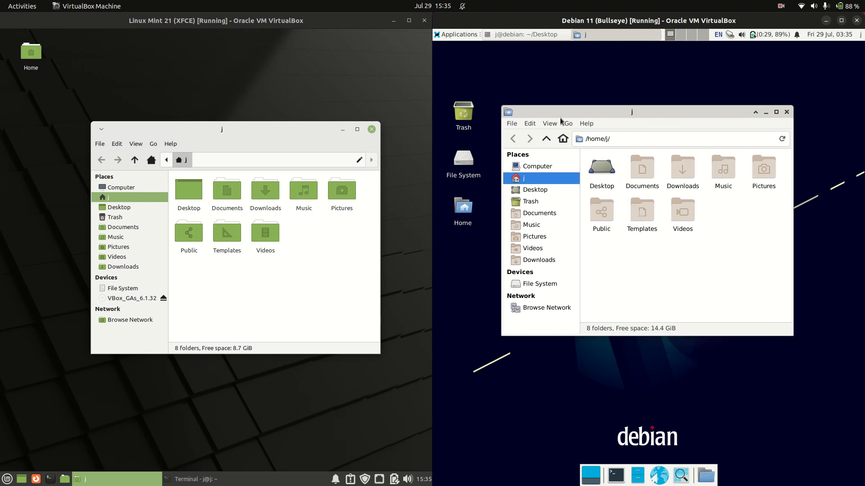
click(371, 129)
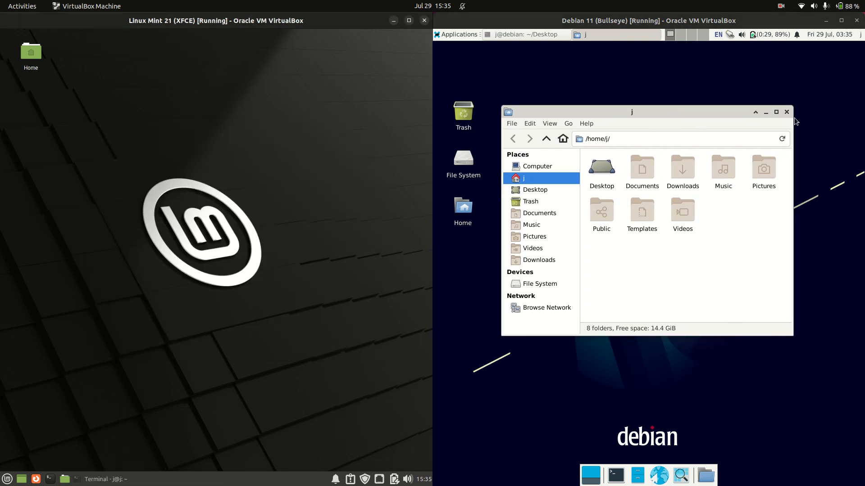
Step: Close Debian's Thunar and run neofetch then htop in terminals on both guests
click(785, 112)
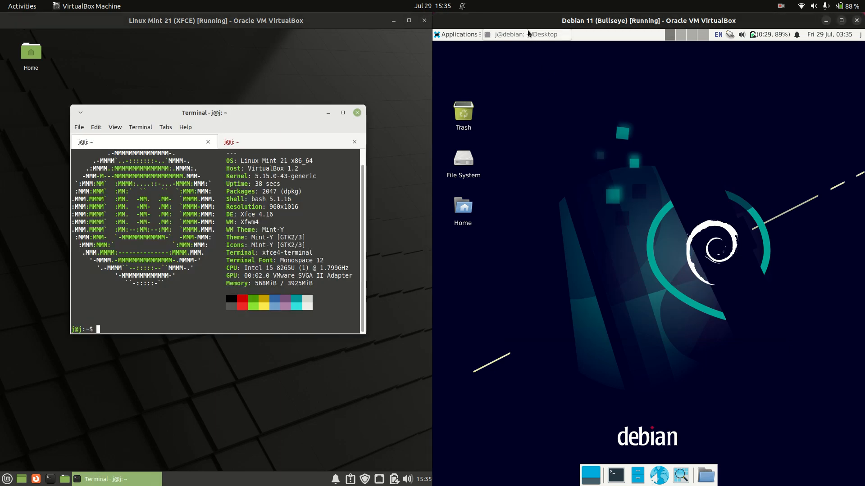
click(523, 35)
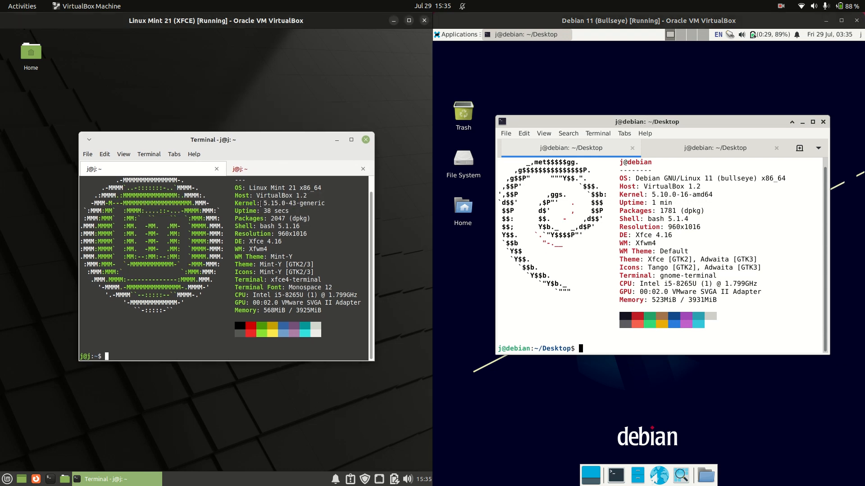
double_click(278, 203)
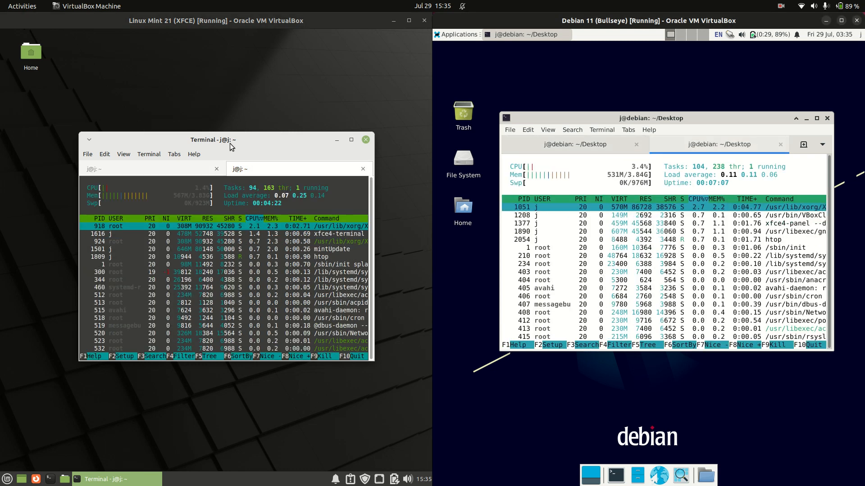
Step: Move the Mint htop terminal window up and reopen Mint's whisker menu
drag(230, 139, 245, 113)
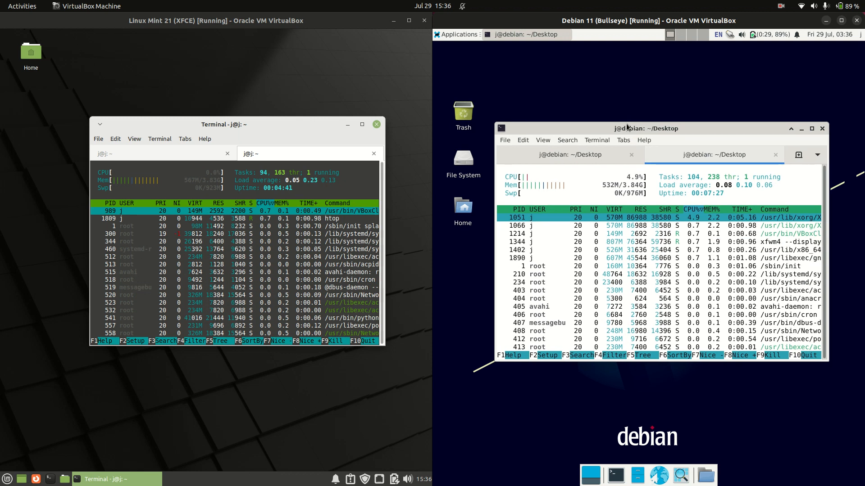
click(7, 478)
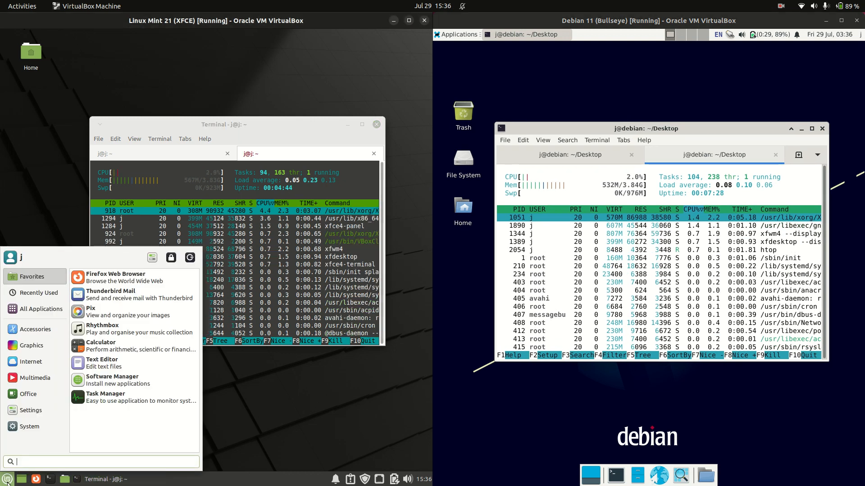